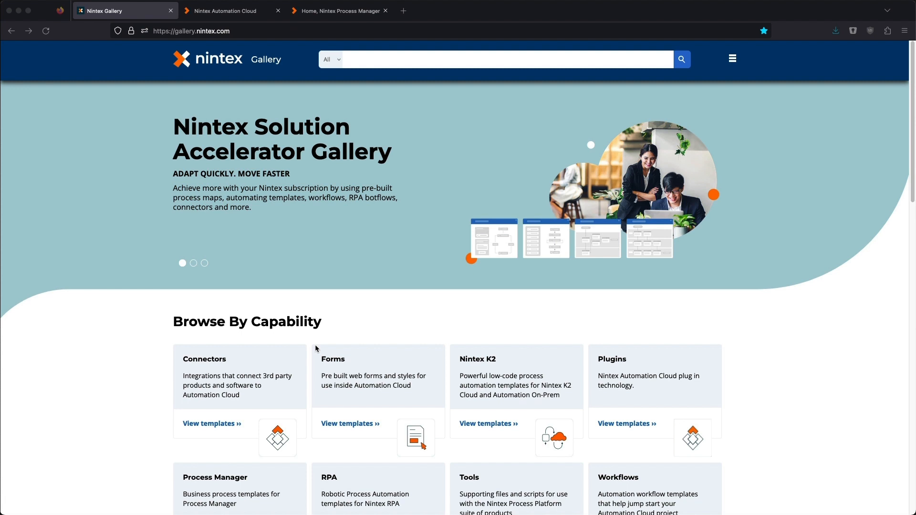
pyautogui.moveTo(326, 375)
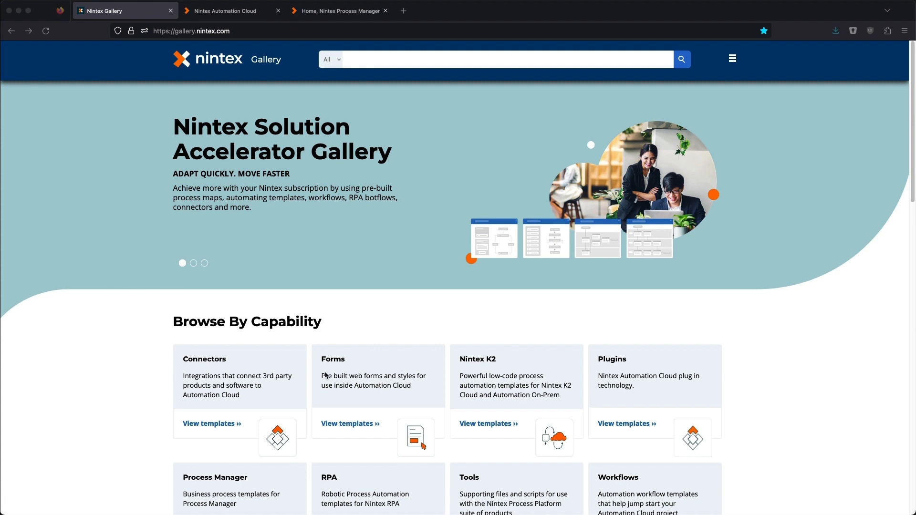
pyautogui.moveTo(330, 333)
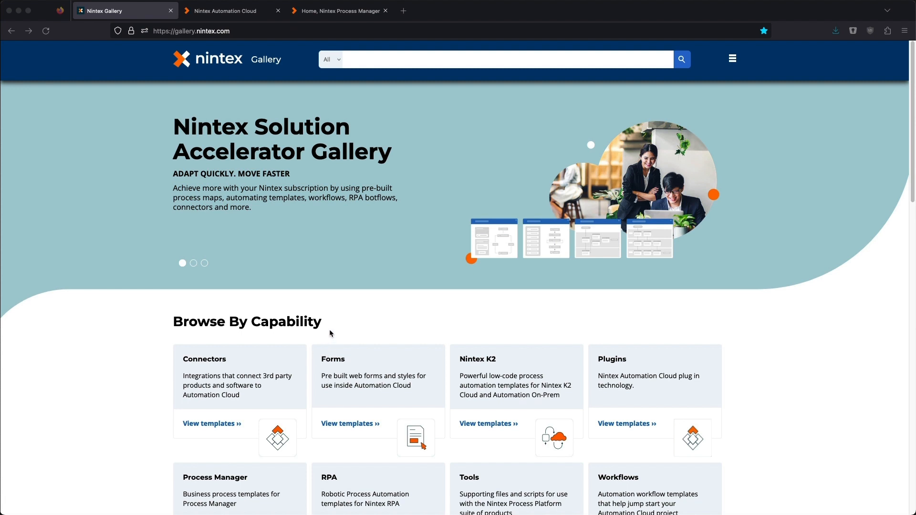
pyautogui.moveTo(406, 333)
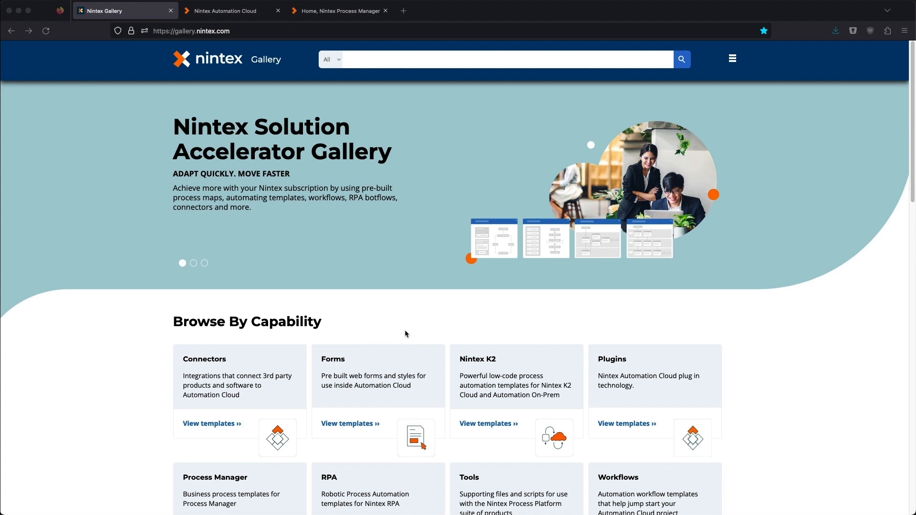
pyautogui.moveTo(465, 337)
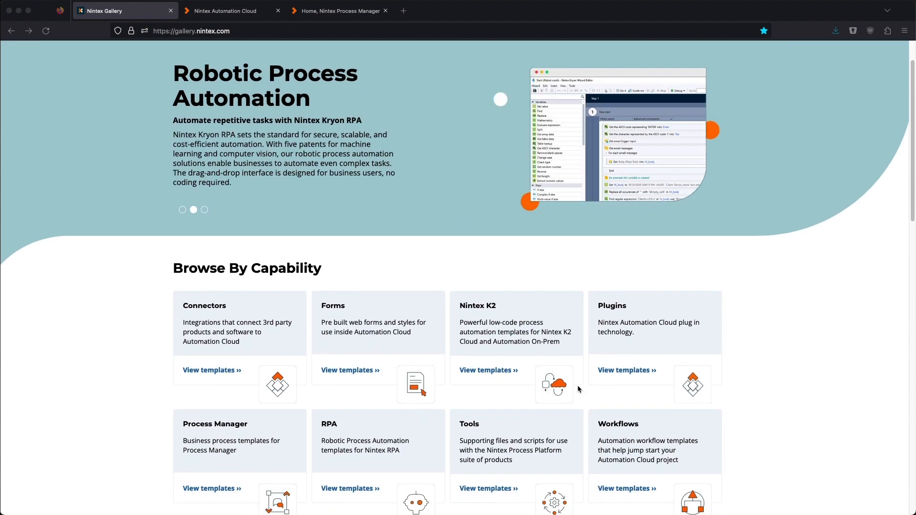
# Browse the workflow templates and open the Purchase Order Request template details.
pyautogui.click(627, 488)
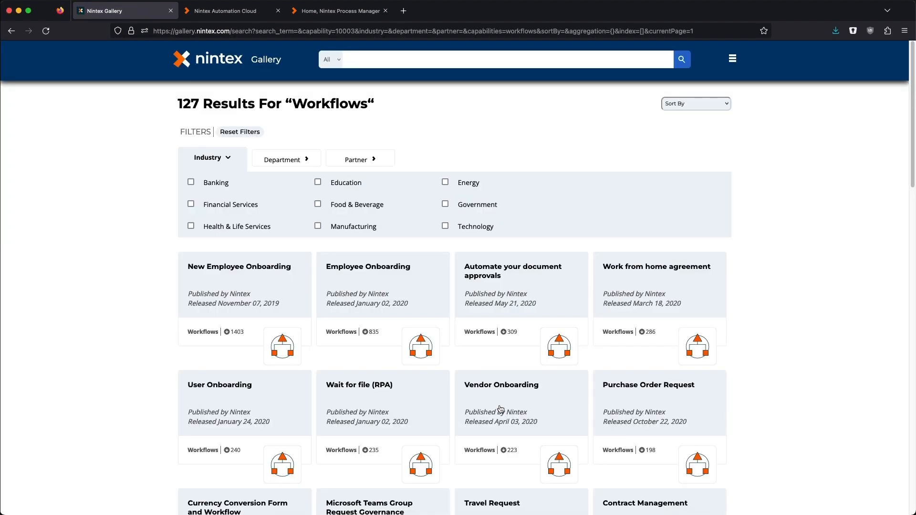
pyautogui.scroll(-3)
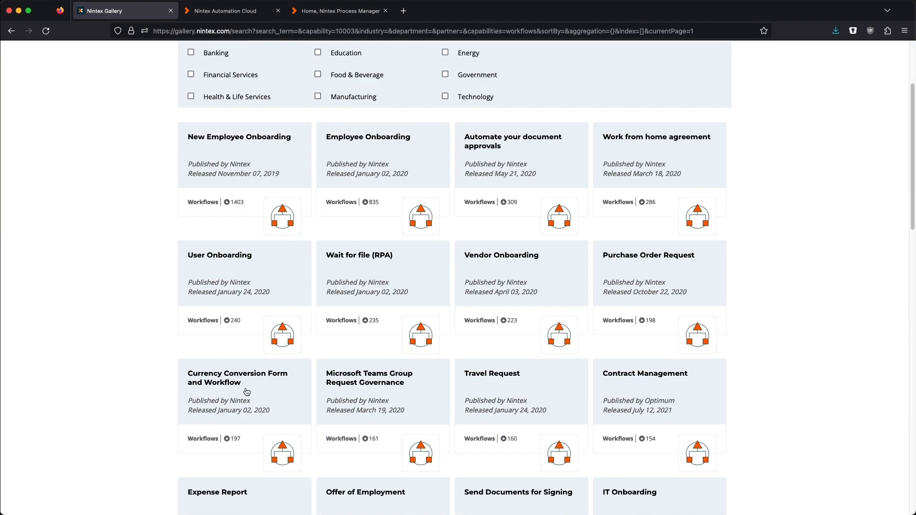
pyautogui.click(648, 255)
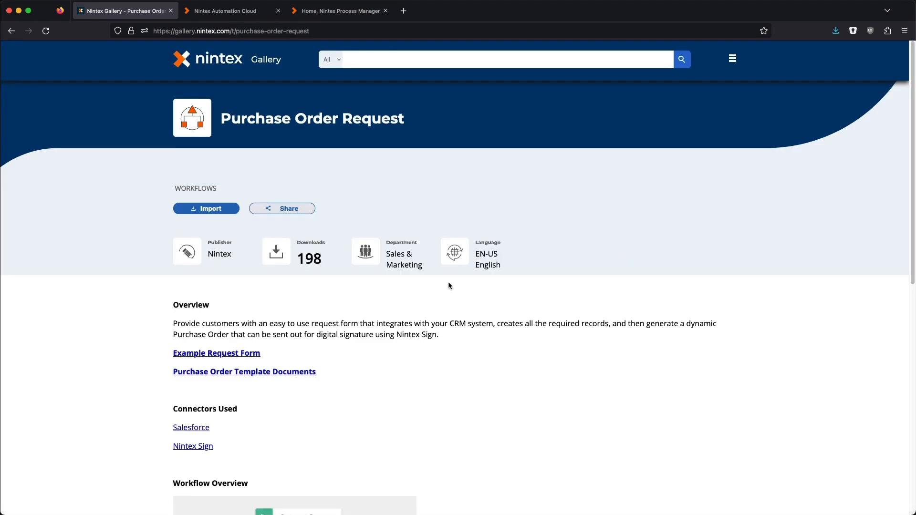
pyautogui.moveTo(387, 337)
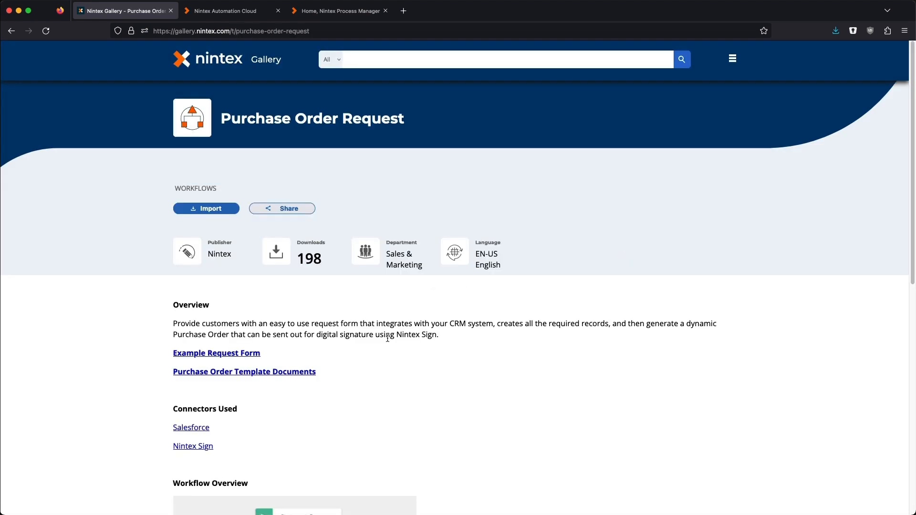
# Start the import, validate tenant 'safalo-demo' and begin the direct import into it.
pyautogui.click(206, 209)
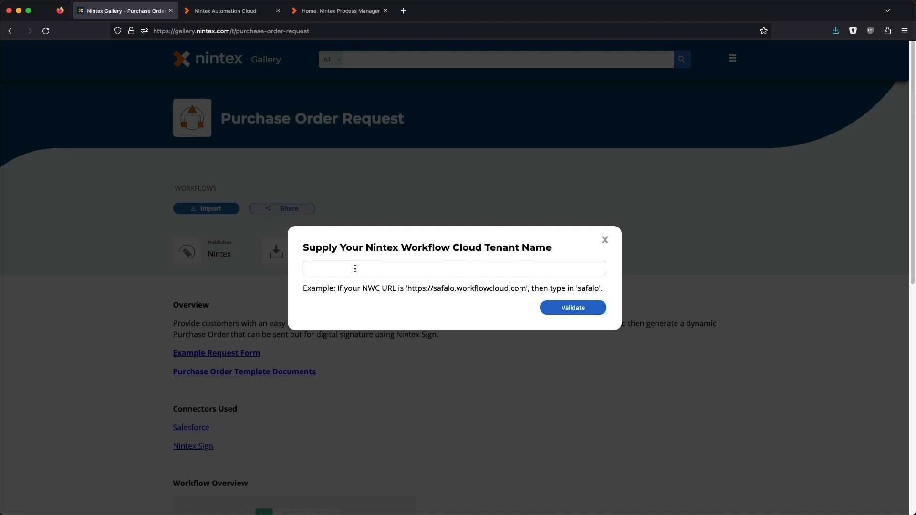
pyautogui.write('safalo-demo')
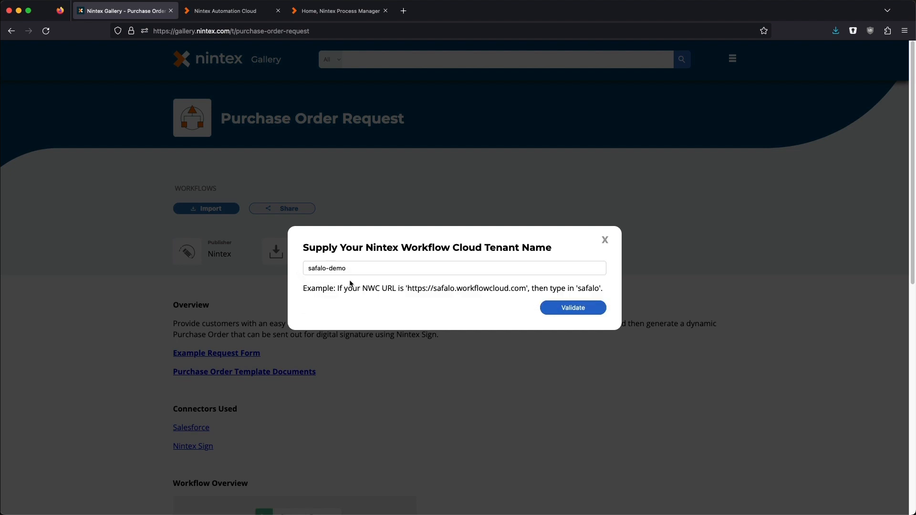
pyautogui.click(571, 308)
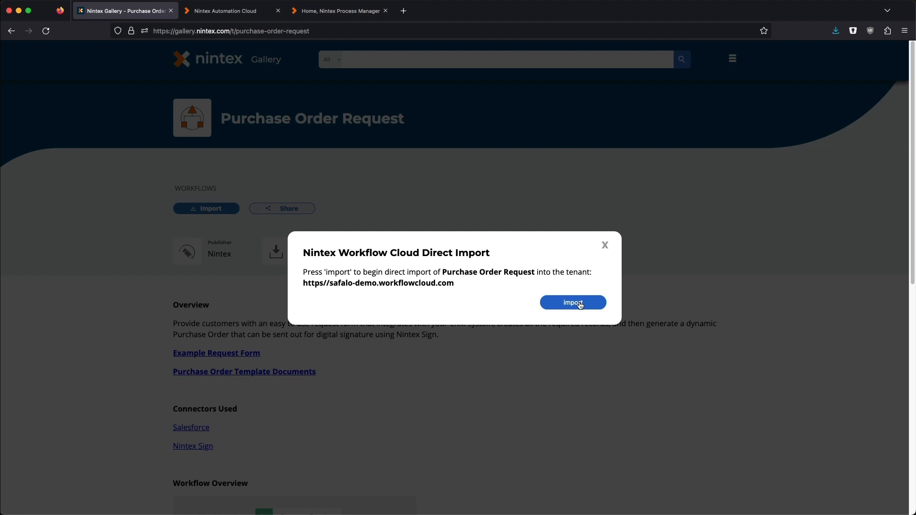
pyautogui.click(572, 303)
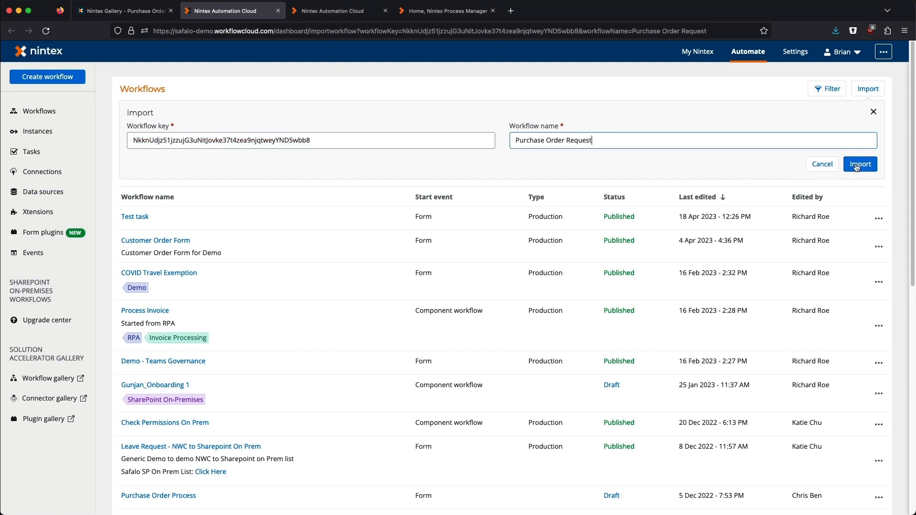
# Confirm the Purchase Order Request import, open it in the designer and return to the gallery.
pyautogui.click(859, 164)
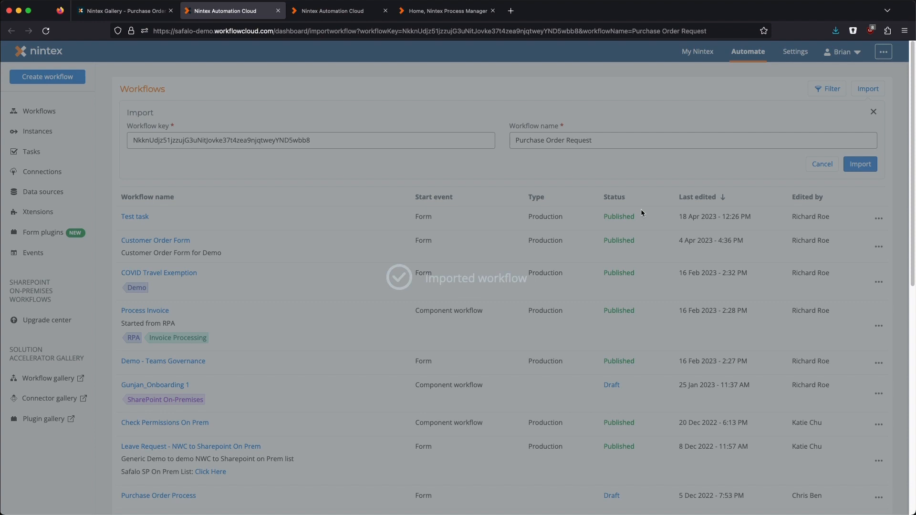
pyautogui.click(859, 164)
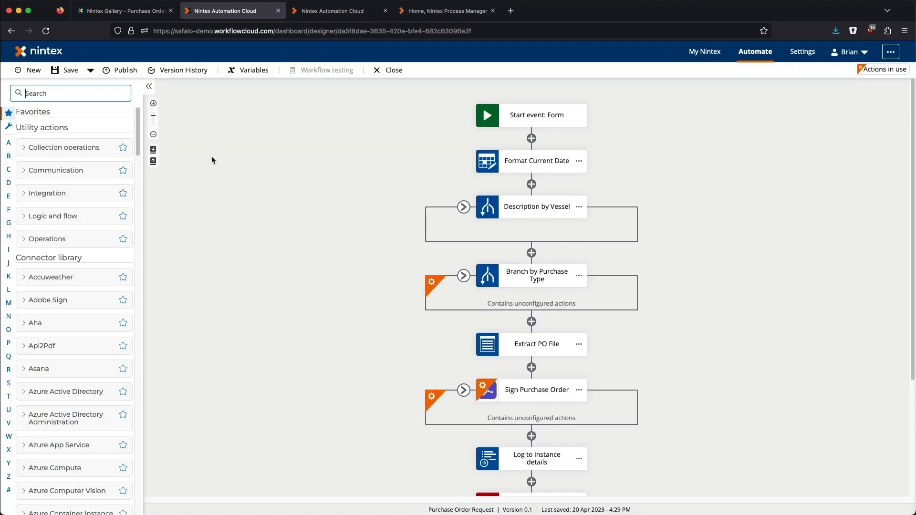
pyautogui.click(122, 11)
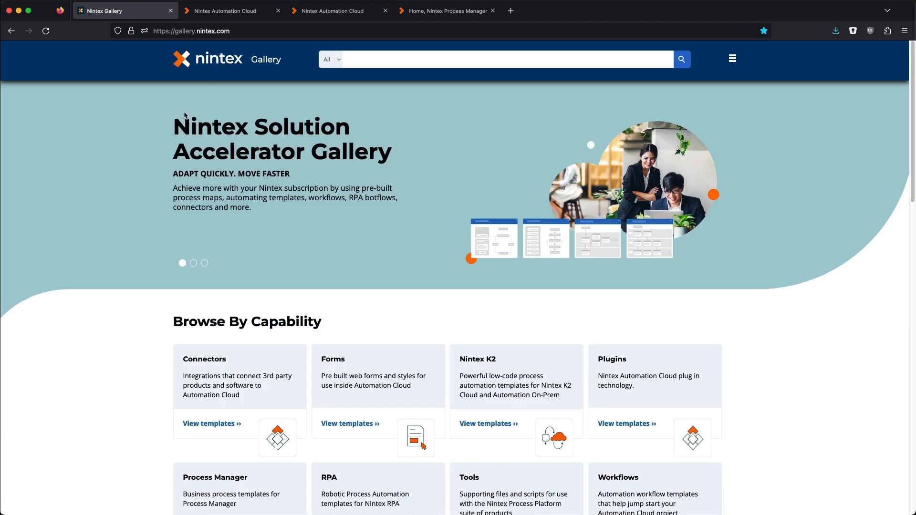
pyautogui.moveTo(231, 232)
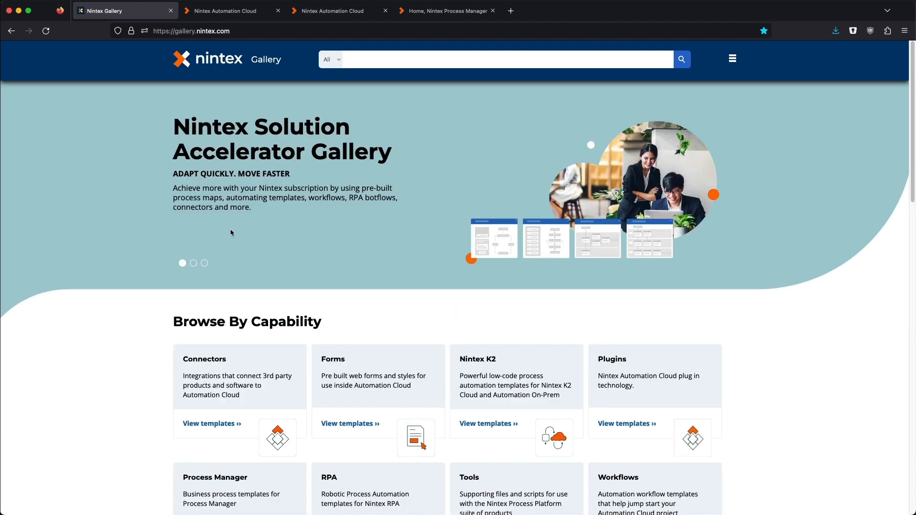
pyautogui.moveTo(242, 246)
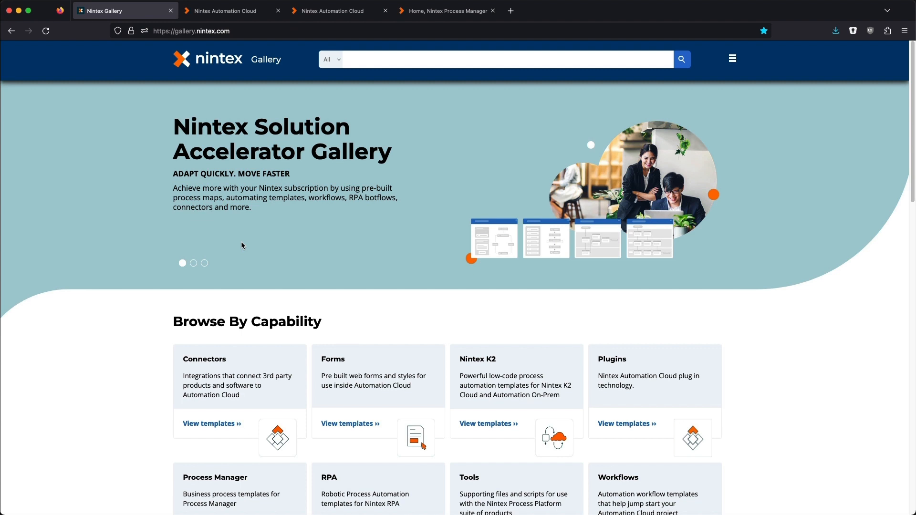
# Scroll the gallery home page down to the Trending section with featured templates.
pyautogui.click(193, 263)
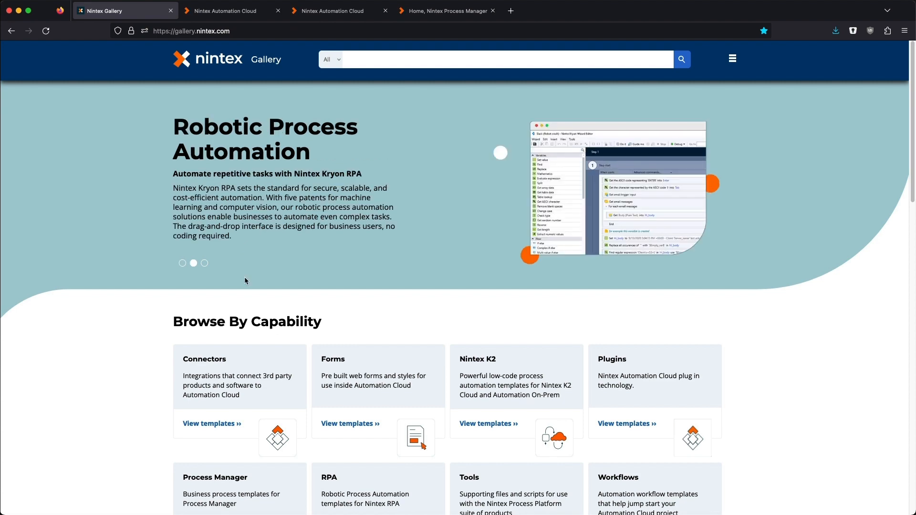
pyautogui.scroll(-3)
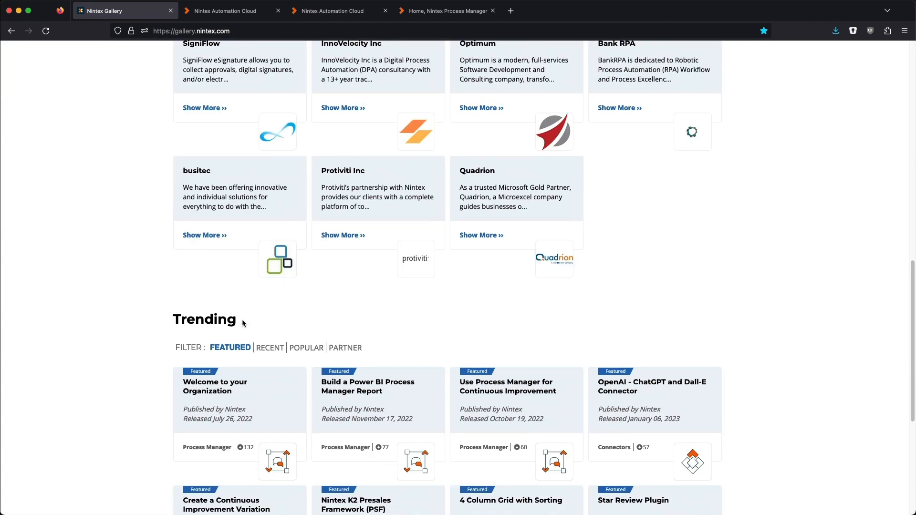
pyautogui.scroll(-3)
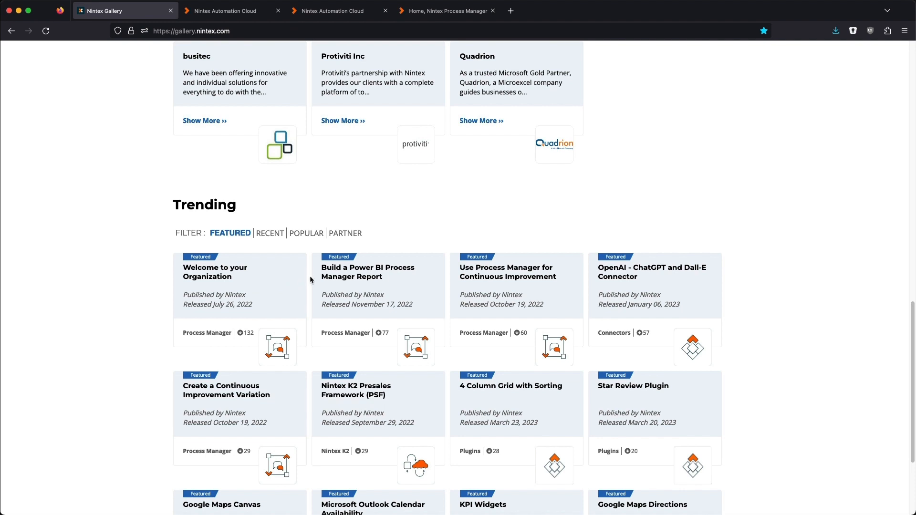
pyautogui.moveTo(344, 273)
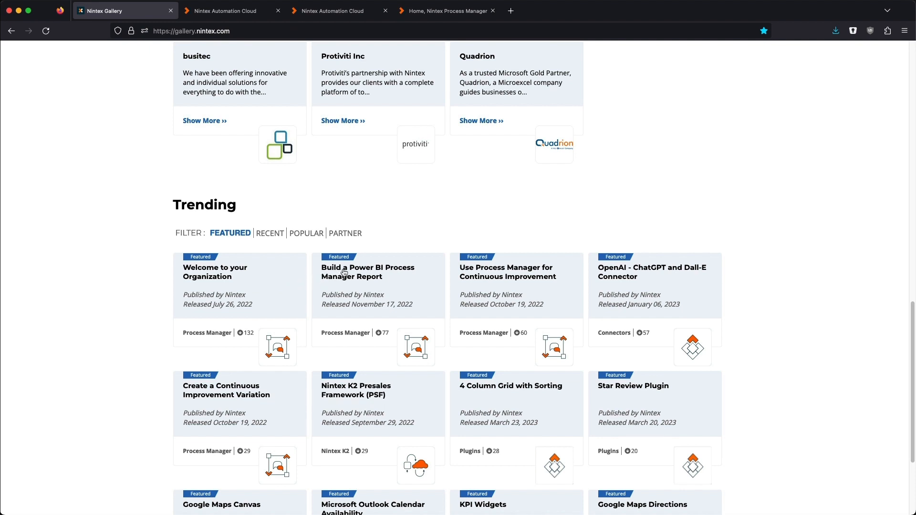
# Download the Build a Power BI Process Manager Report template, open its zip and switch to Process Manager.
pyautogui.click(367, 272)
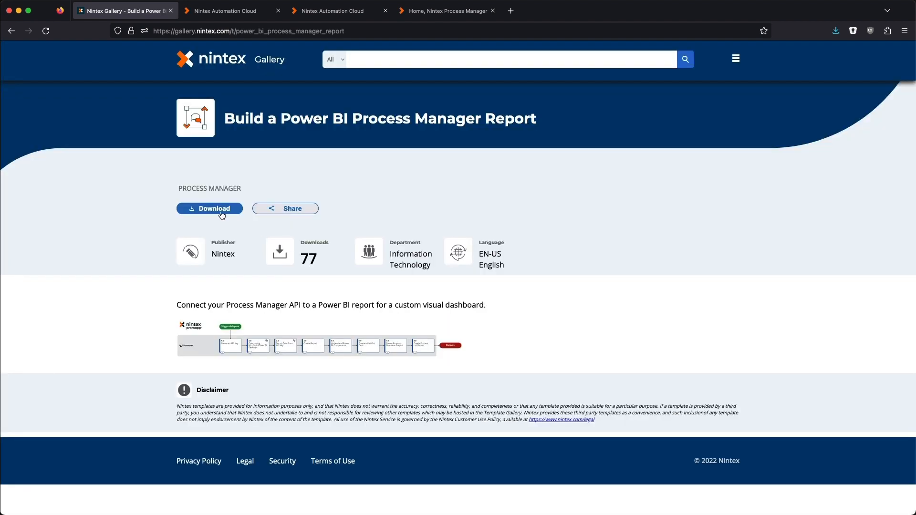
pyautogui.moveTo(463, 265)
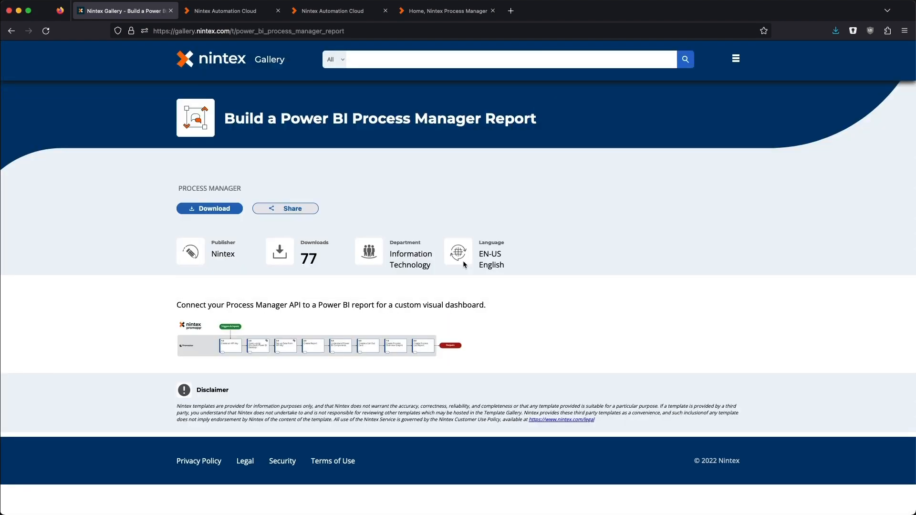
pyautogui.click(835, 31)
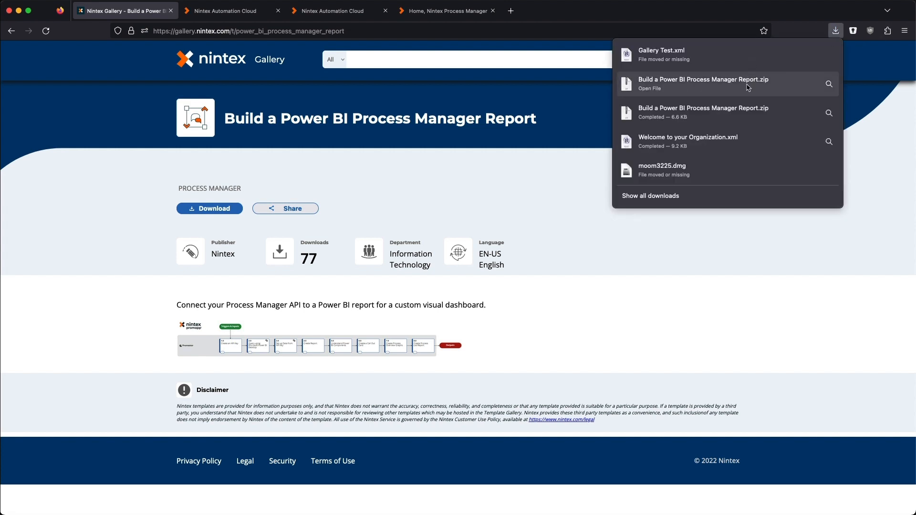
pyautogui.click(339, 211)
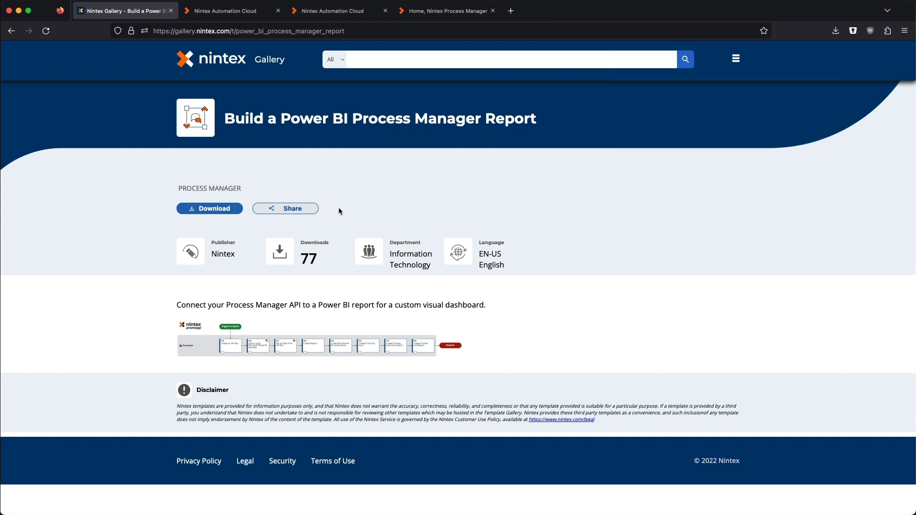
pyautogui.click(447, 11)
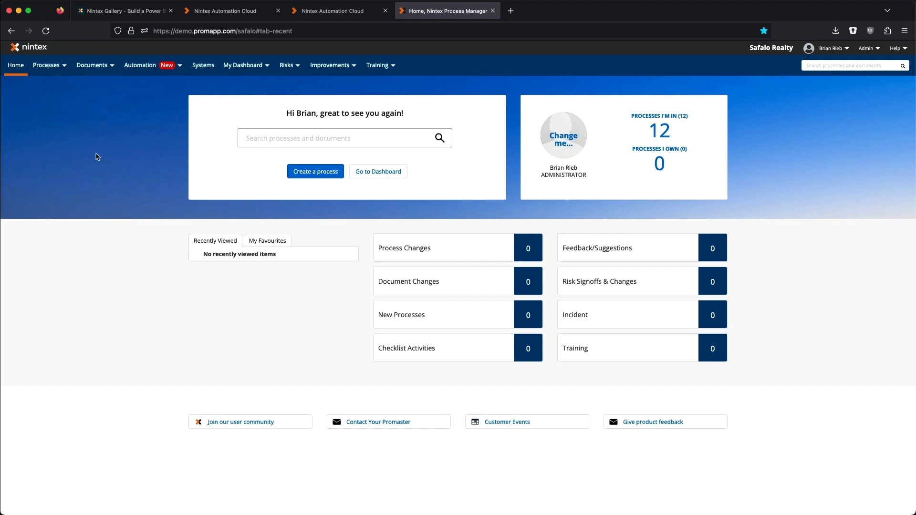
# Show All Processes, reach the Gallery group and bring up its Import / Export tools.
pyautogui.click(46, 65)
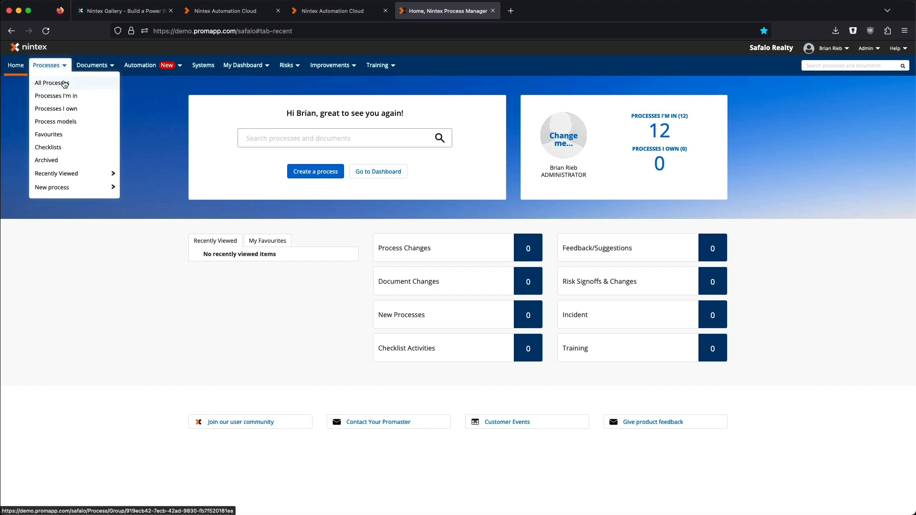
pyautogui.click(51, 82)
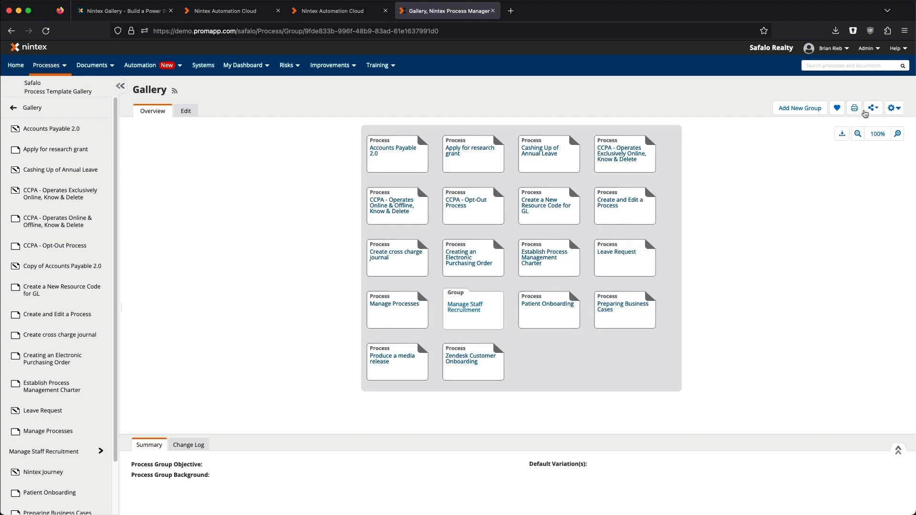
pyautogui.click(893, 108)
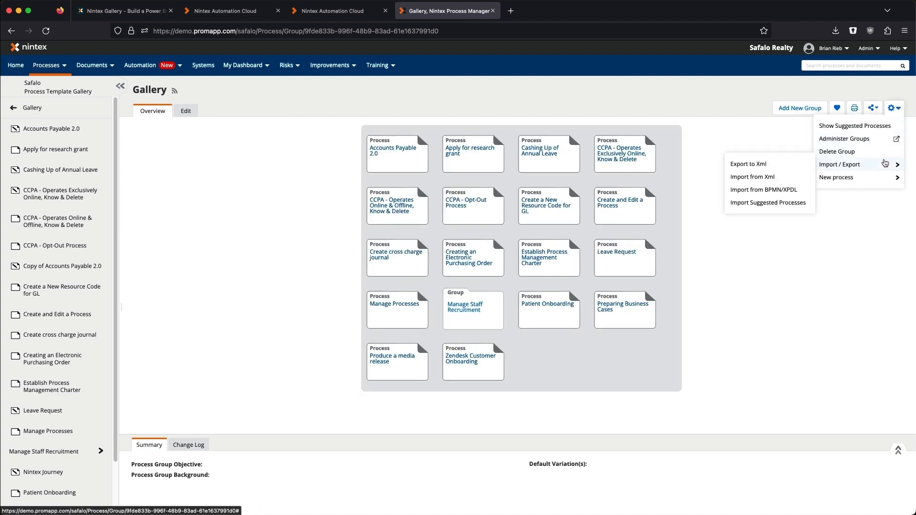
# Import Build a Power BI Process Manager Report.xml into the Gallery group via Import from Xml.
pyautogui.click(751, 177)
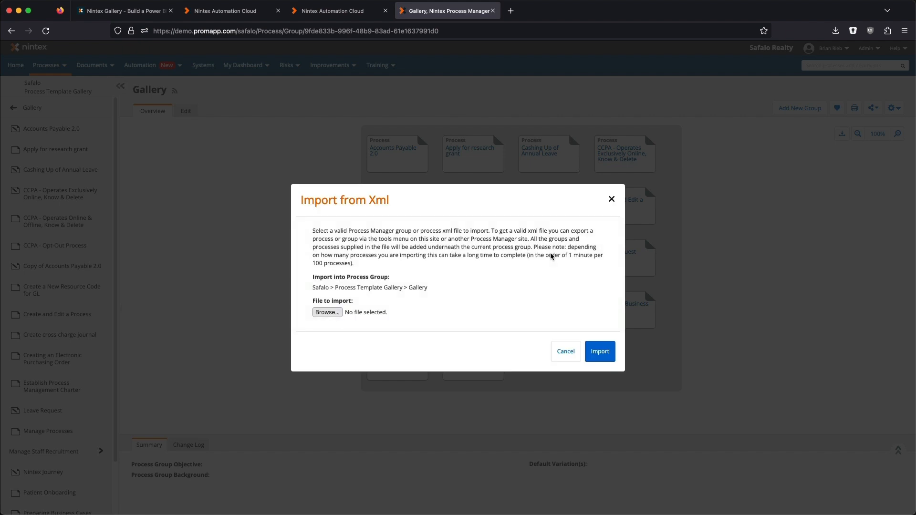
pyautogui.click(326, 312)
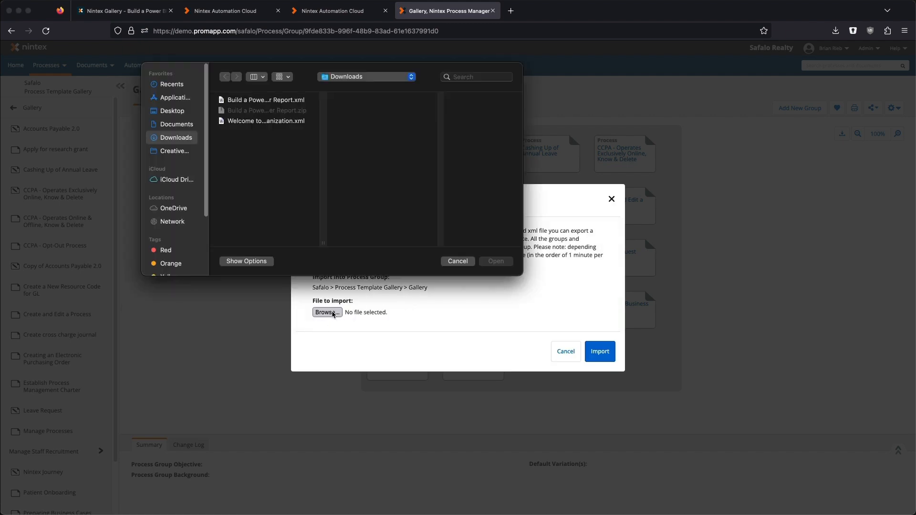
pyautogui.click(265, 100)
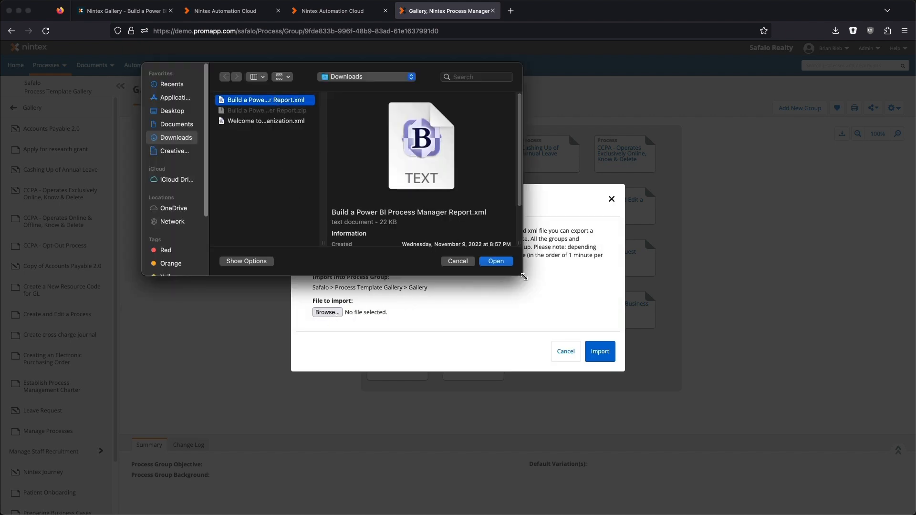
pyautogui.click(495, 261)
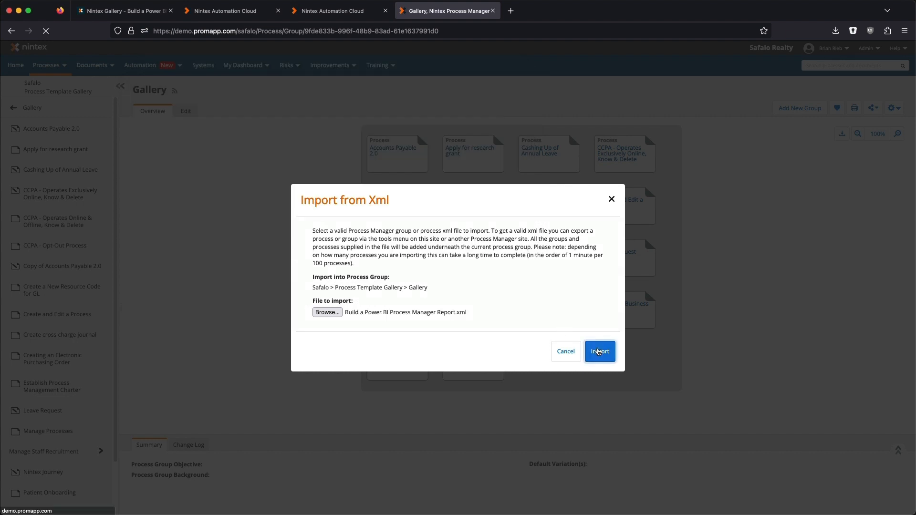
pyautogui.click(599, 351)
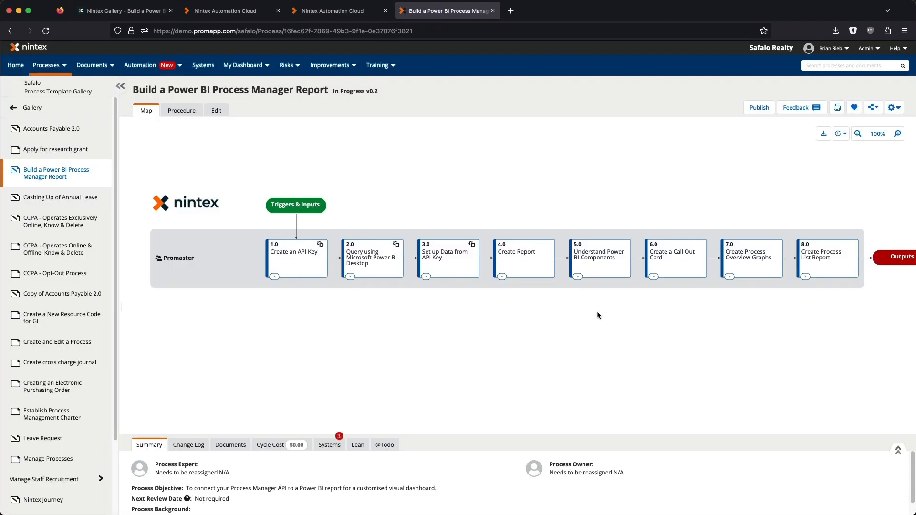
pyautogui.moveTo(773, 160)
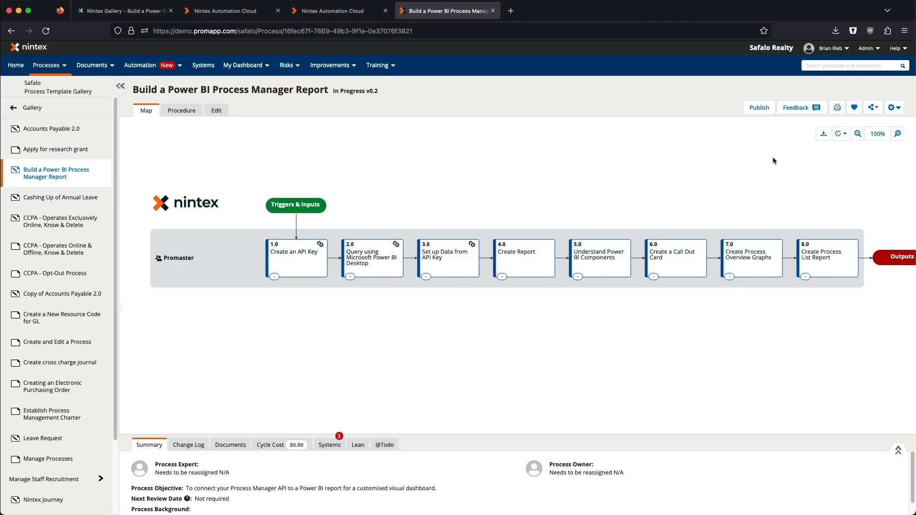
# Switch back to the Nintex Gallery tab and return to its home page via the nintex logo.
pyautogui.click(123, 11)
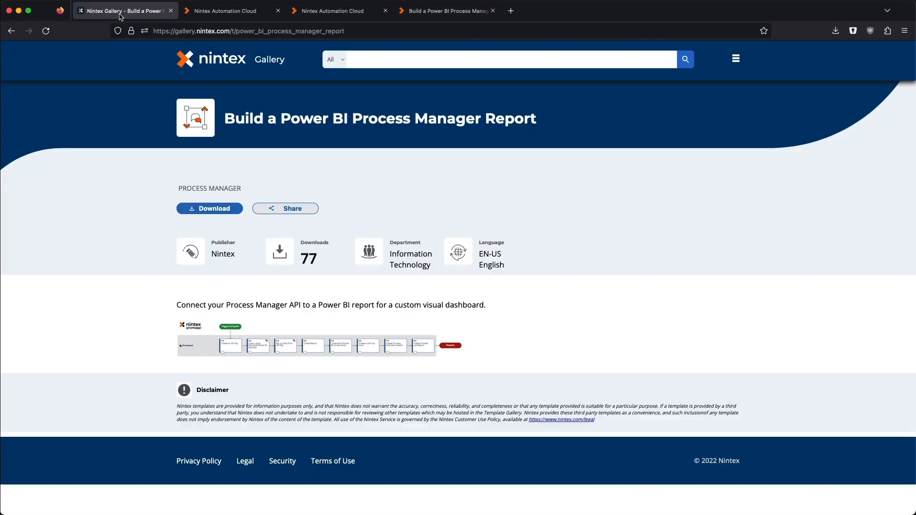
pyautogui.click(211, 60)
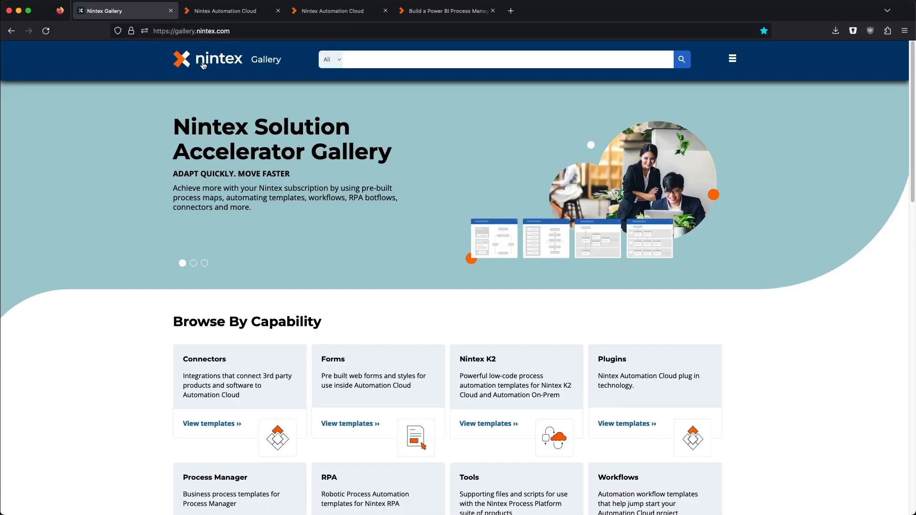